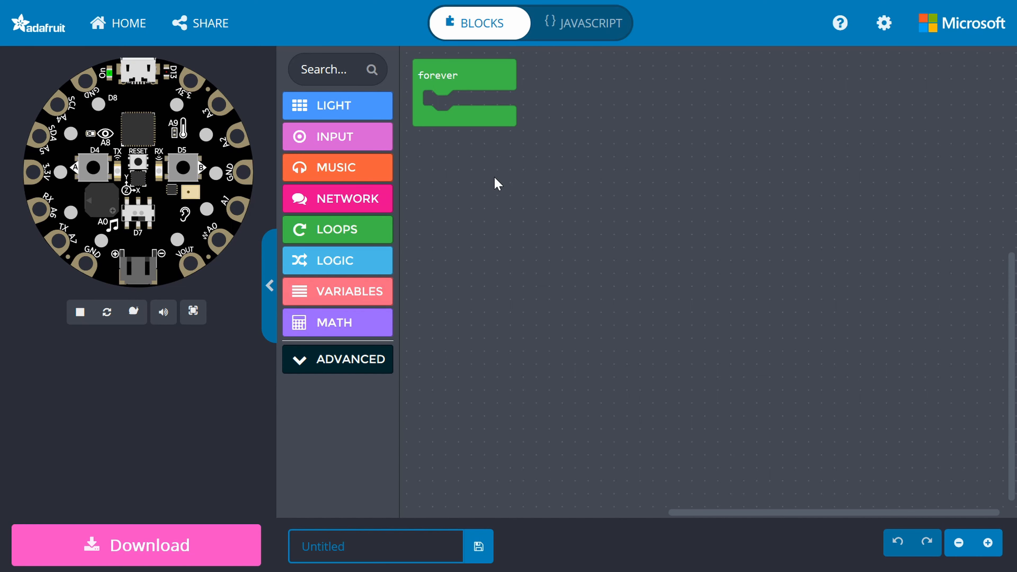
{"action": "mouse_move", "coordinate": [396, 185]}
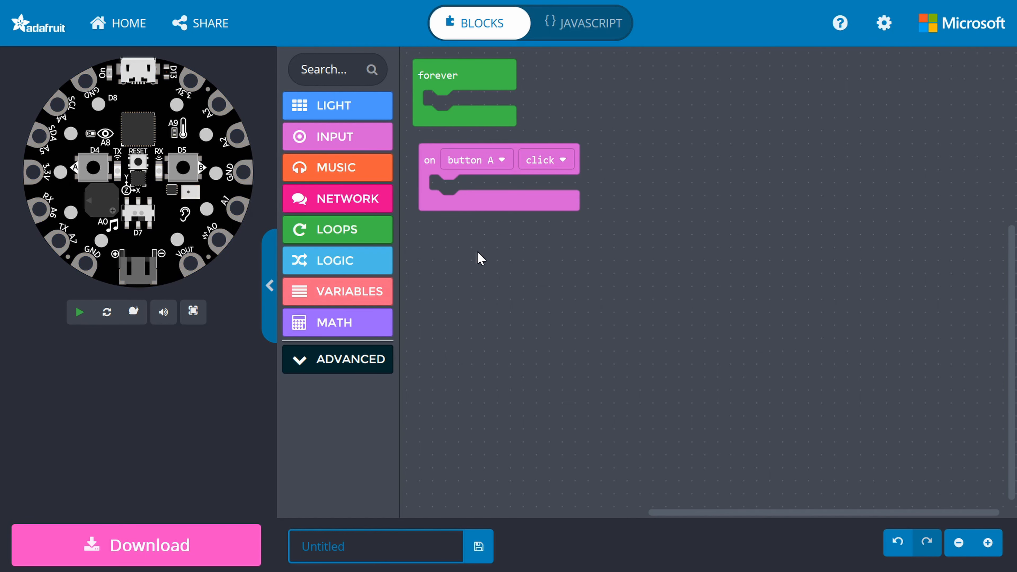
- Add an on button A click event from Input that sends the infrared number 1 via a Network block
{"action": "left_click", "coordinate": [337, 199]}
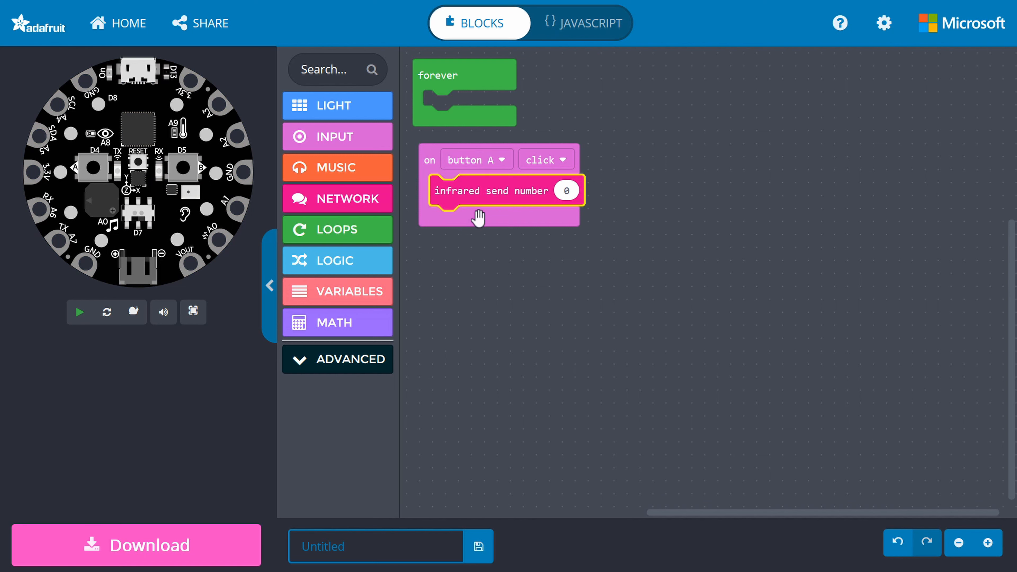
{"action": "left_click", "coordinate": [77, 312]}
{"action": "type", "text": "1"}
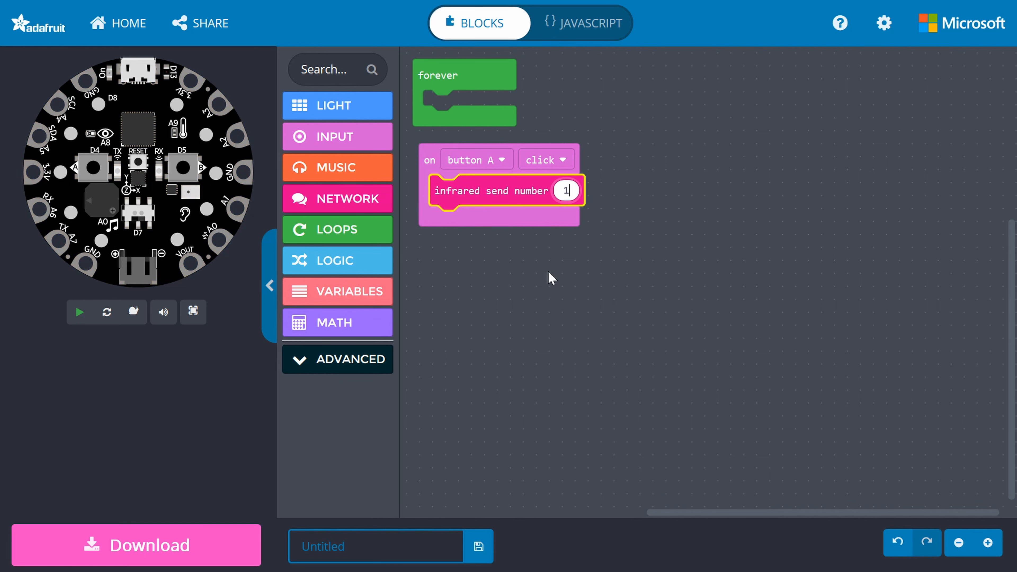
{"action": "left_click", "coordinate": [78, 312]}
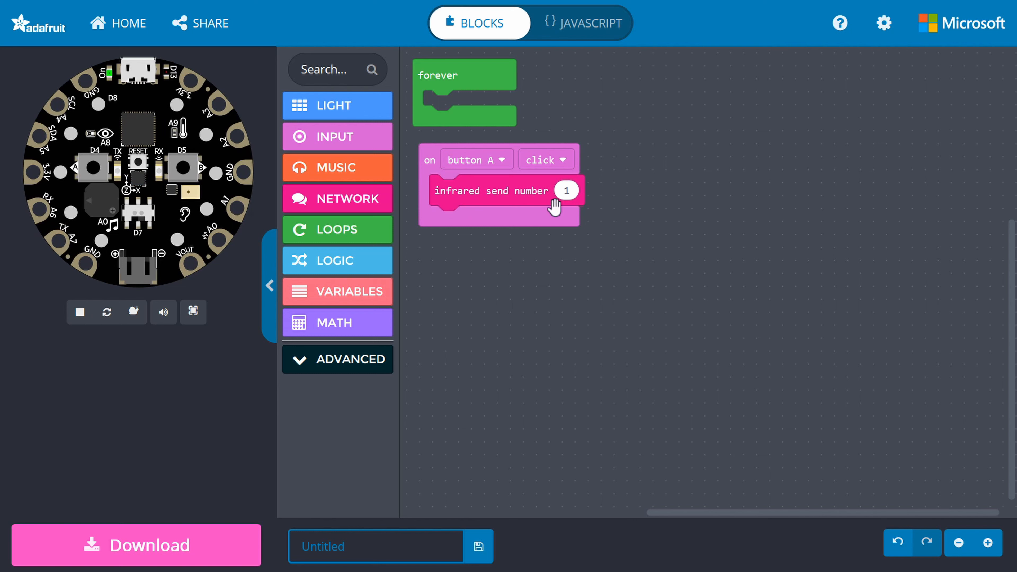
{"action": "mouse_move", "coordinate": [82, 170]}
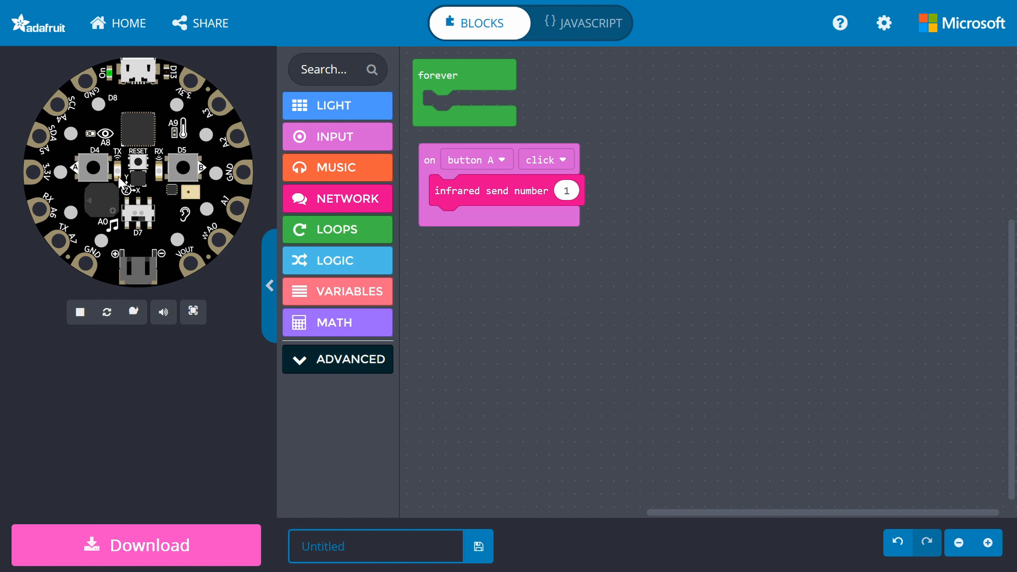
{"action": "mouse_move", "coordinate": [422, 287]}
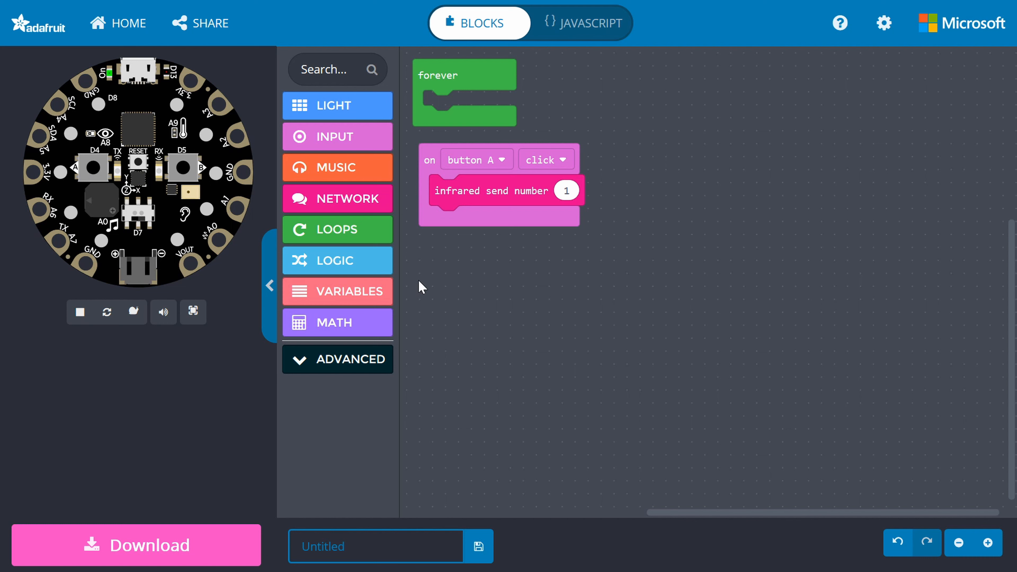
- Add an on infrared received num event from Network with an if block and a 0 = 0 compare from Logic
{"action": "left_click", "coordinate": [337, 199]}
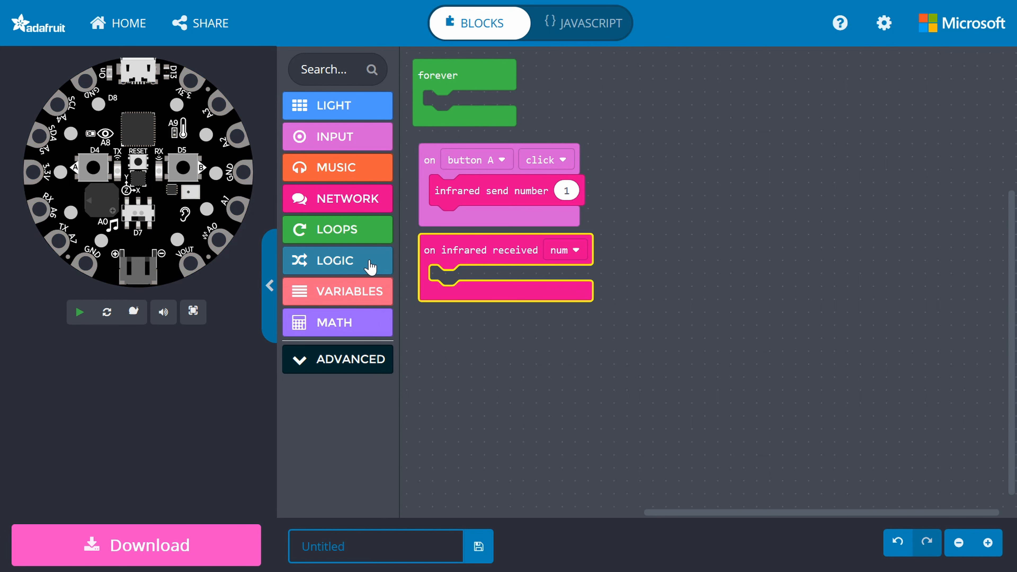
{"action": "left_click", "coordinate": [337, 260]}
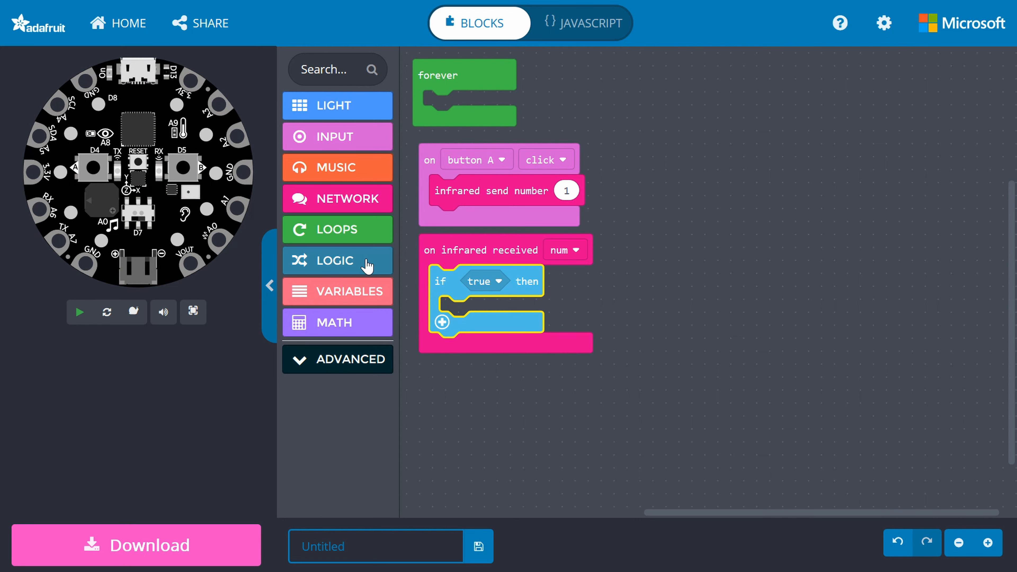
{"action": "left_click", "coordinate": [336, 260]}
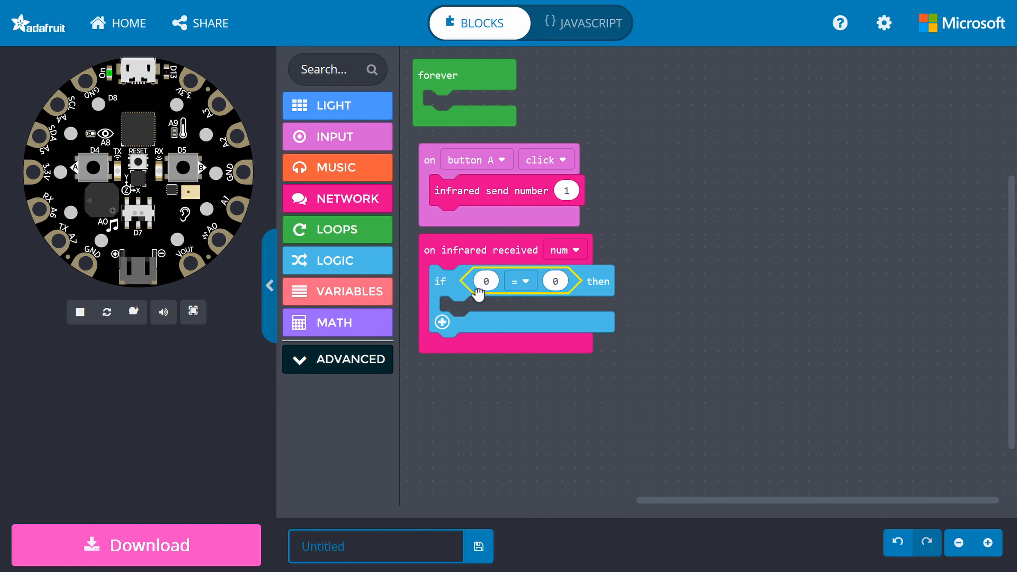
{"action": "mouse_move", "coordinate": [501, 311]}
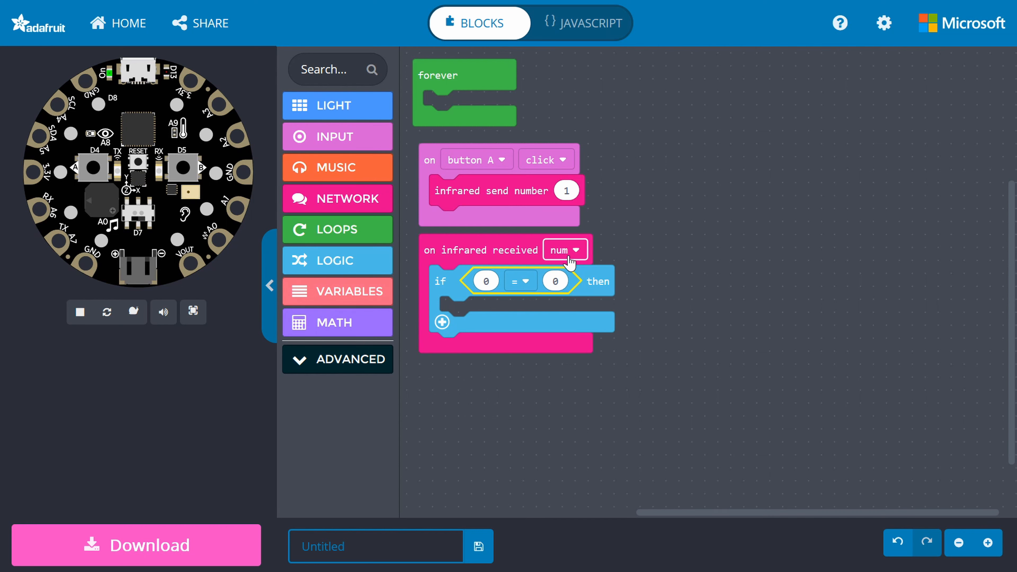
{"action": "mouse_move", "coordinate": [566, 265]}
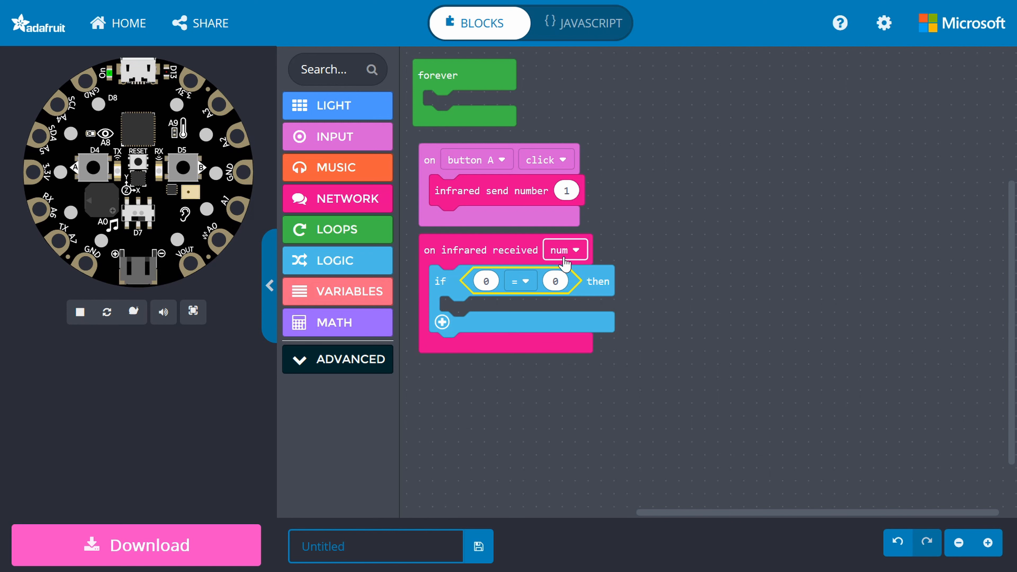
- Place the num variable in the compare and set the value it is compared to as 1
{"action": "left_click", "coordinate": [337, 291]}
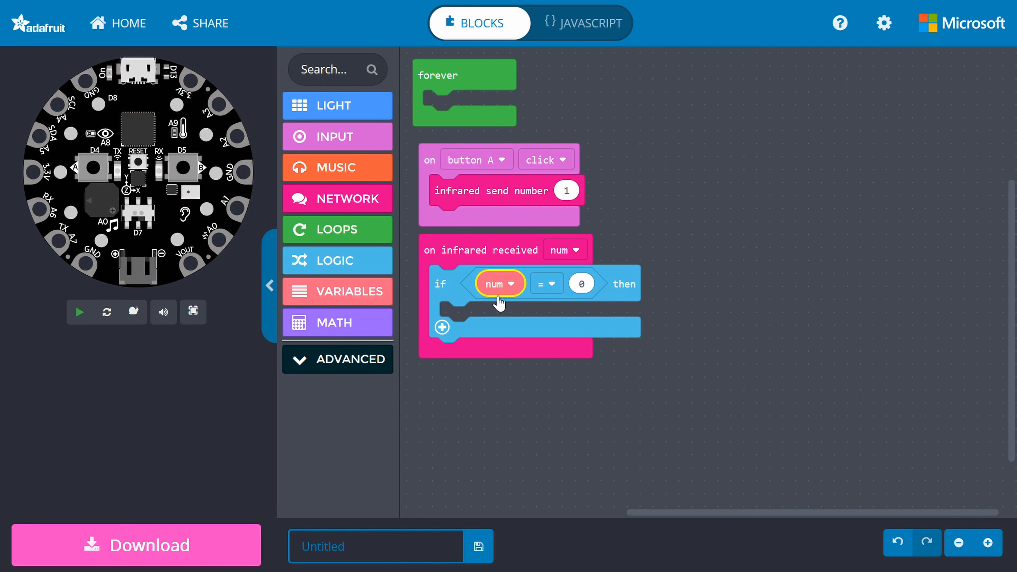
{"action": "left_click", "coordinate": [581, 283]}
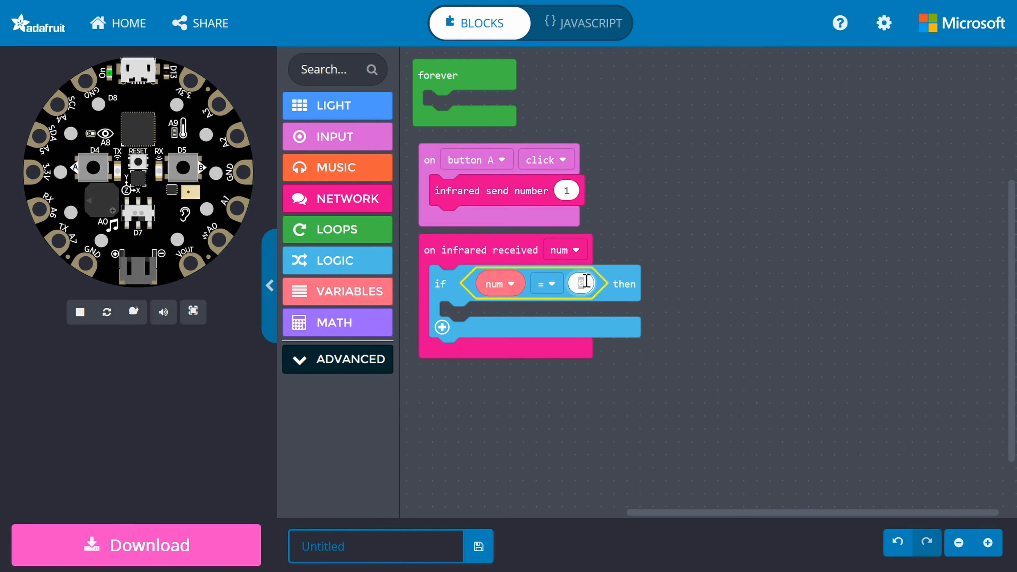
{"action": "type", "text": "1"}
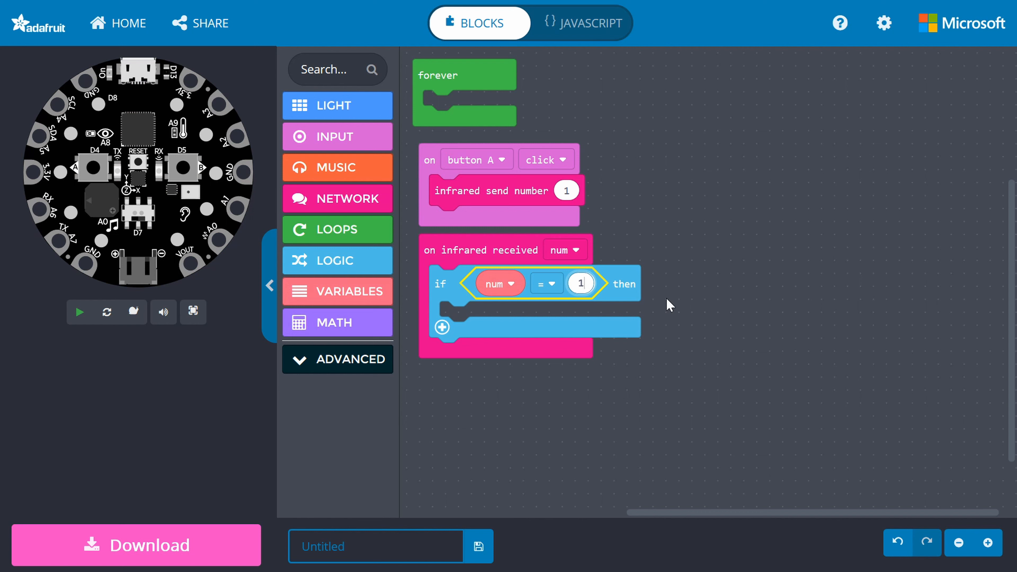
- Confirm the compare value 1 and add a play sound block from Music set to 'power up'
{"action": "left_click", "coordinate": [79, 311]}
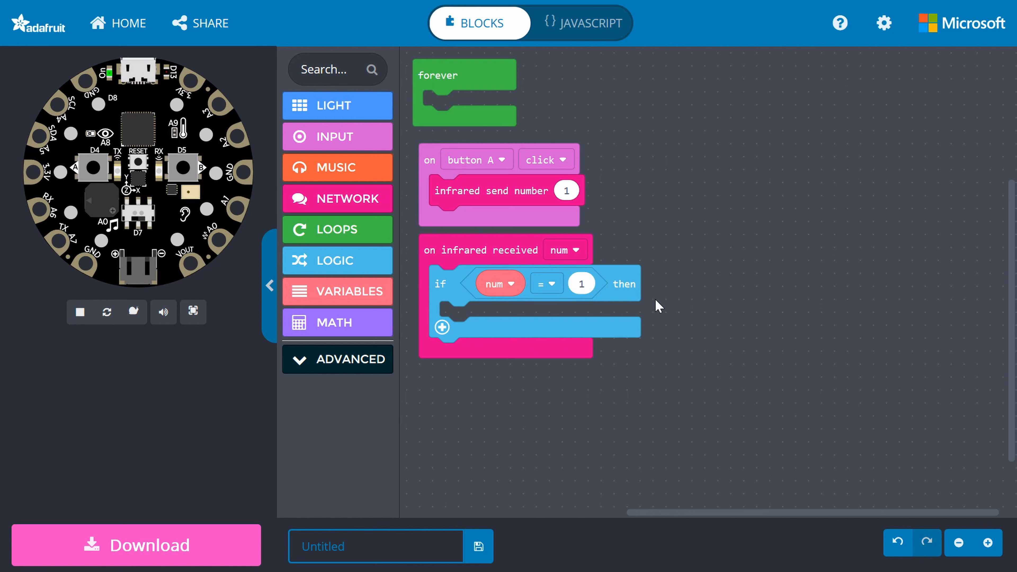
{"action": "mouse_move", "coordinate": [591, 336]}
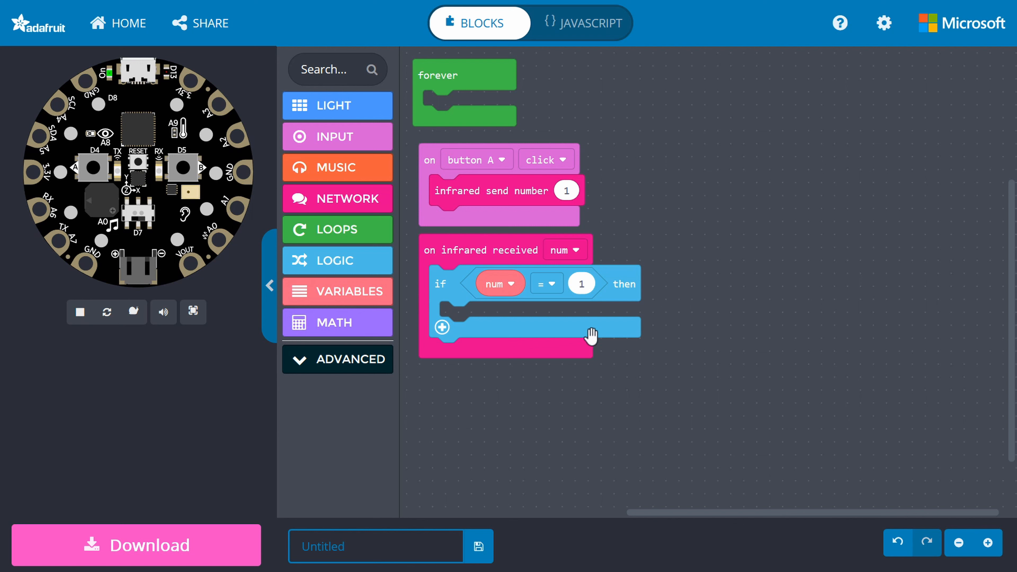
{"action": "mouse_move", "coordinate": [441, 323]}
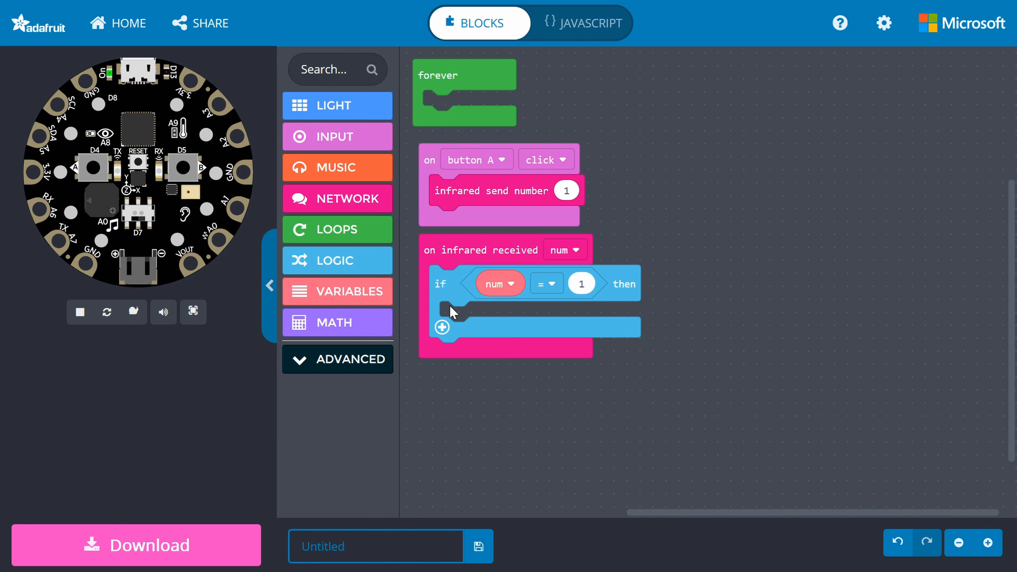
{"action": "mouse_move", "coordinate": [350, 167]}
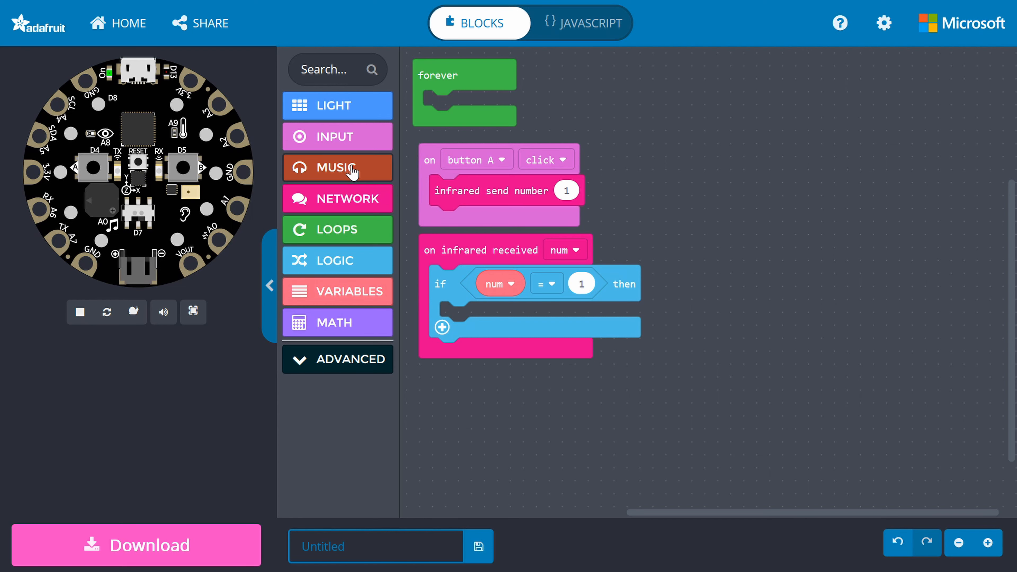
{"action": "left_click", "coordinate": [337, 167]}
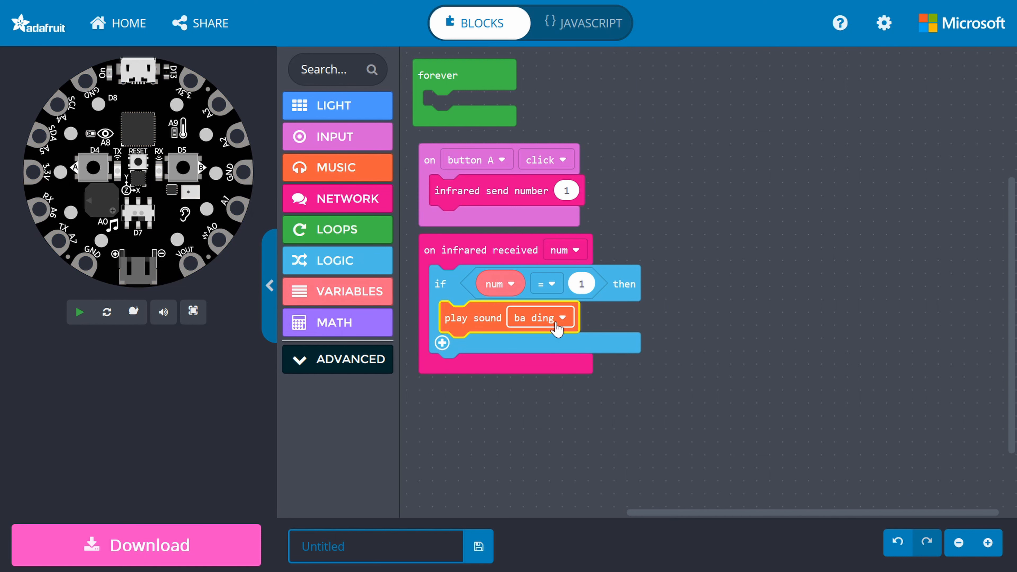
{"action": "left_click", "coordinate": [539, 317]}
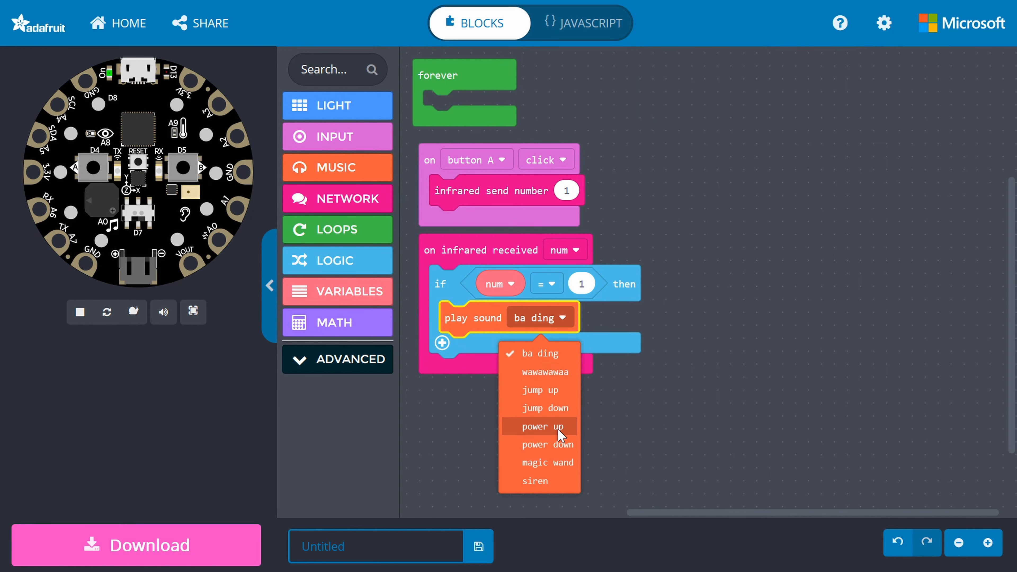
{"action": "left_click", "coordinate": [539, 426]}
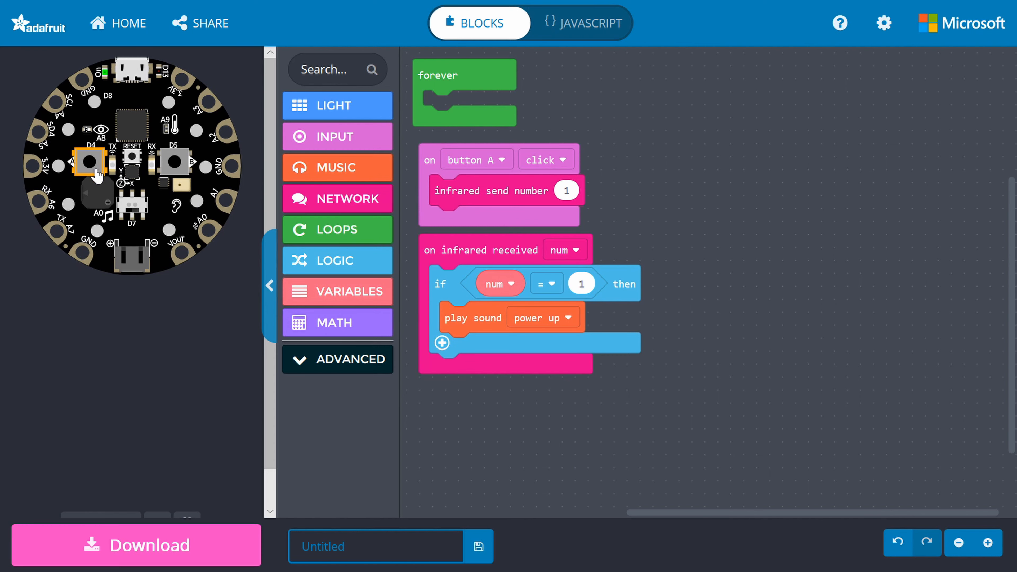
- Click button A on the simulated board so a second board appears for infrared testing
{"action": "left_click", "coordinate": [89, 162]}
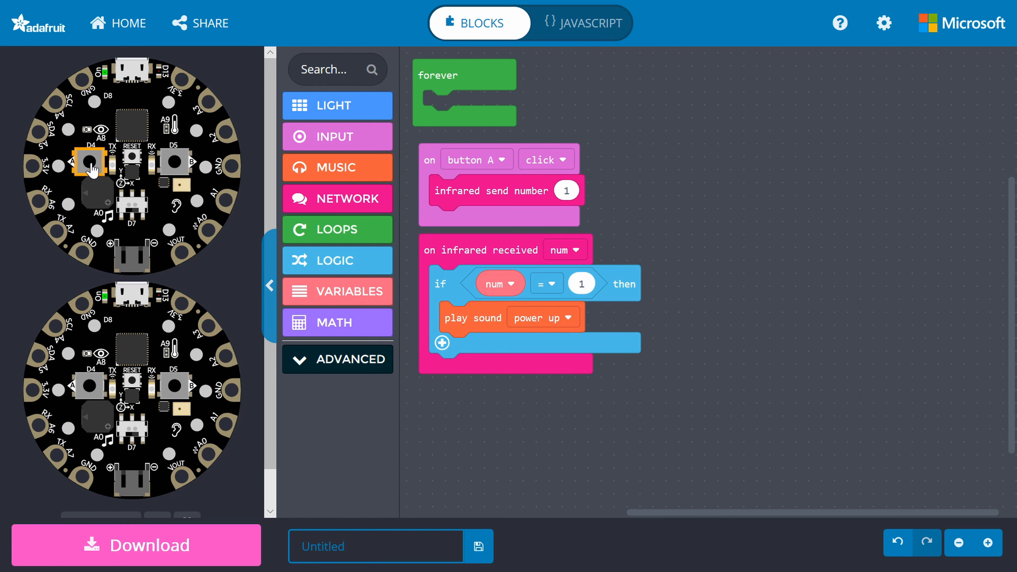
{"action": "mouse_move", "coordinate": [223, 545]}
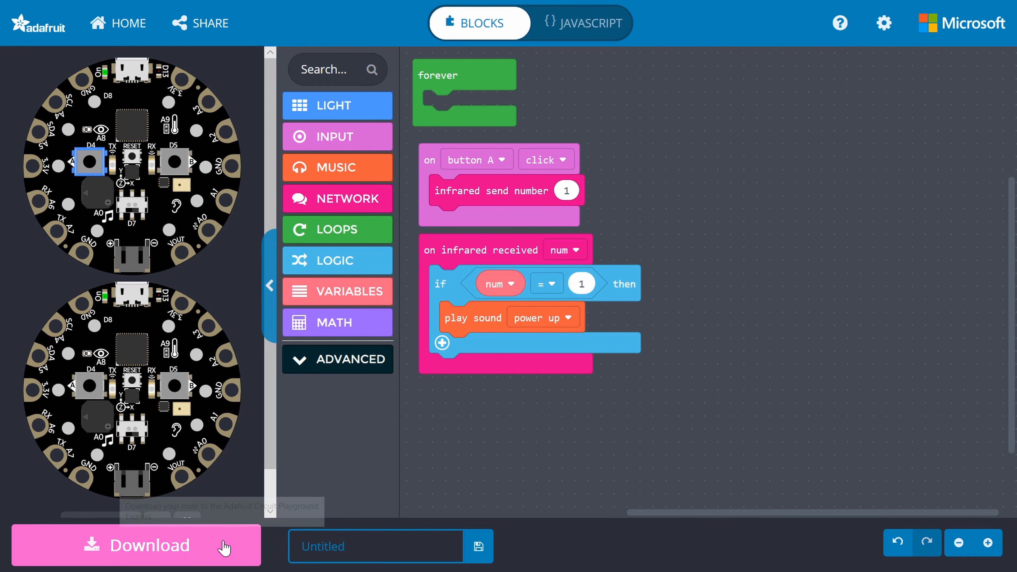